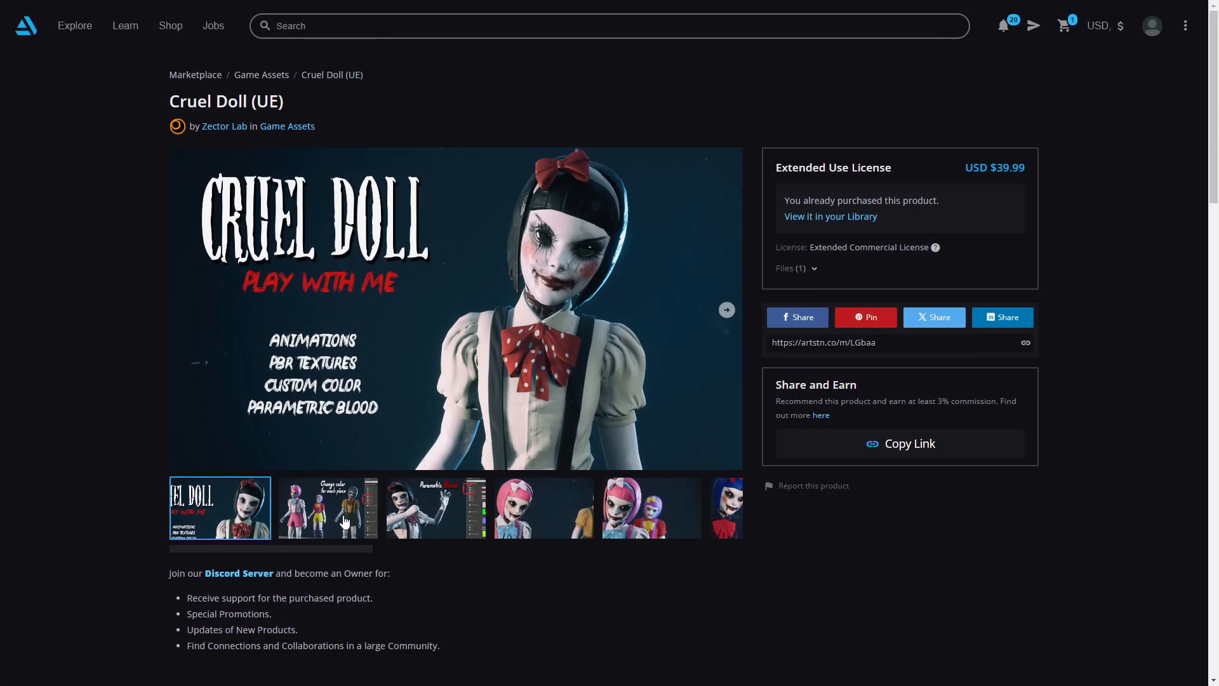
View the Change color for each piece preview, then the bloody doll with Parametric Blood settings.
left_click(328, 507)
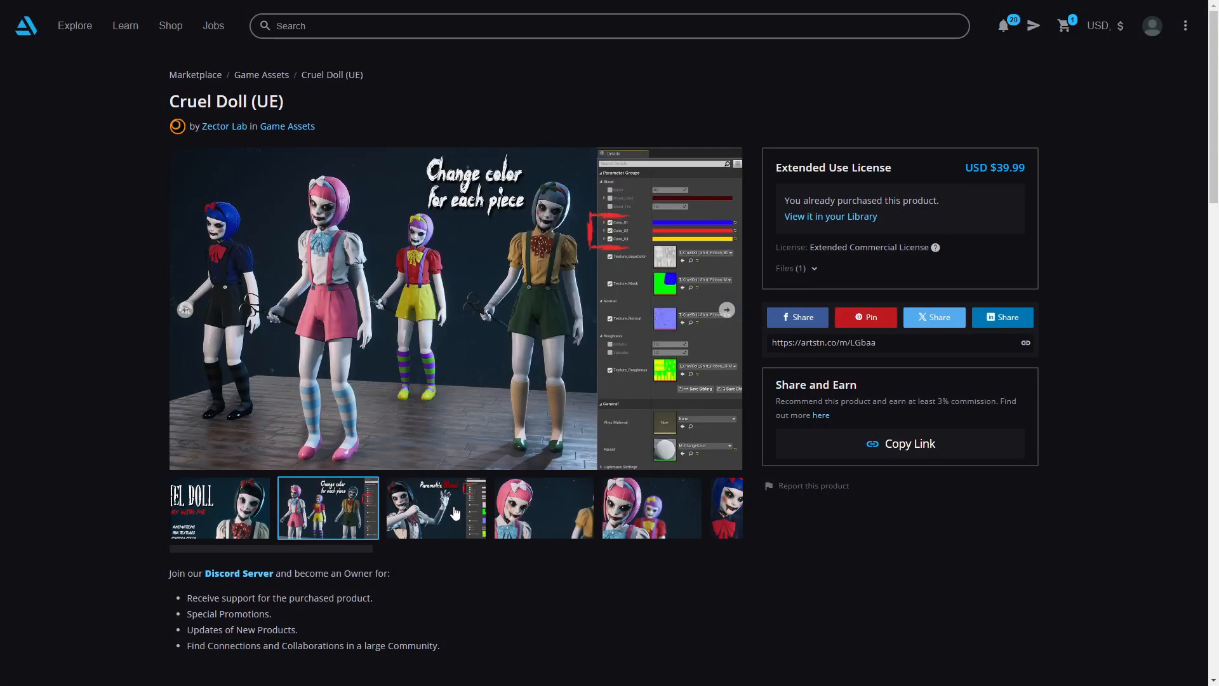
left_click(436, 507)
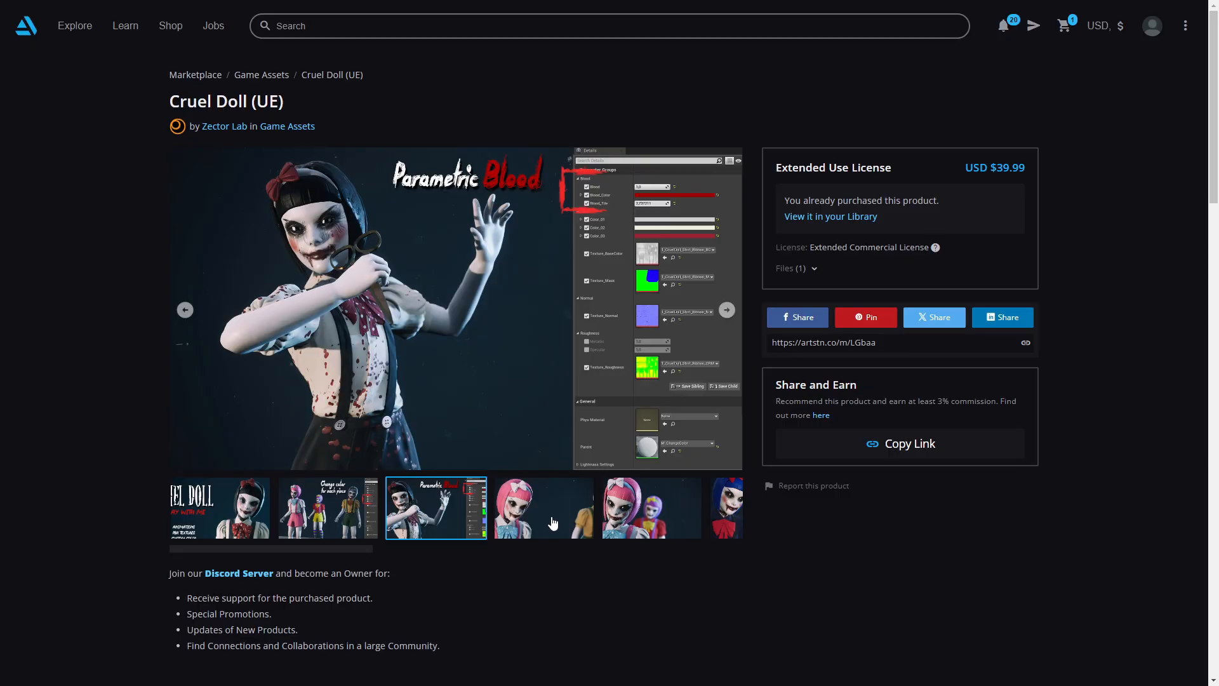